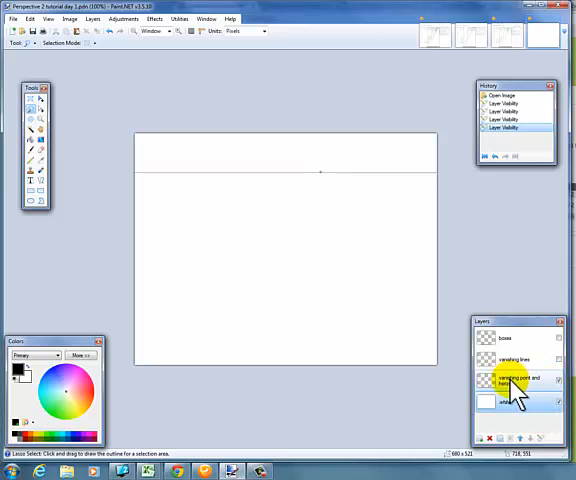
Inspect the vanishing point and horizon layer's properties, closing them unchanged.
double_click(515, 380)
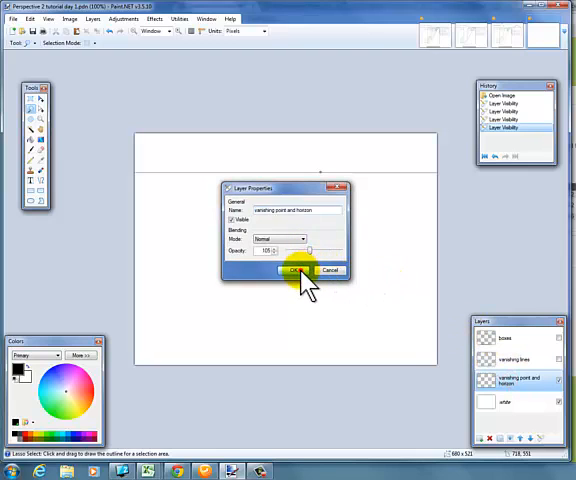
left_click(292, 270)
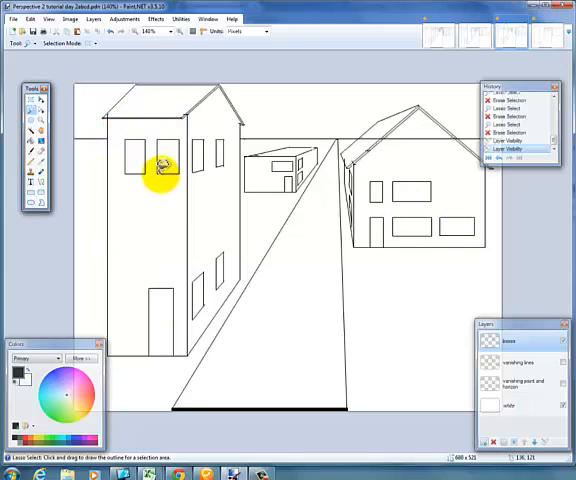
mouse_move(275, 165)
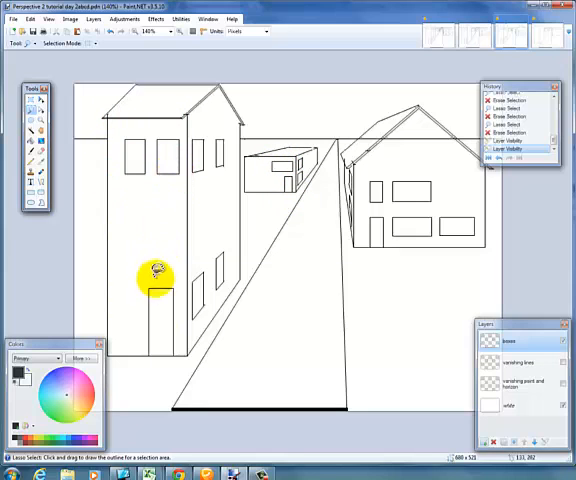
mouse_move(430, 225)
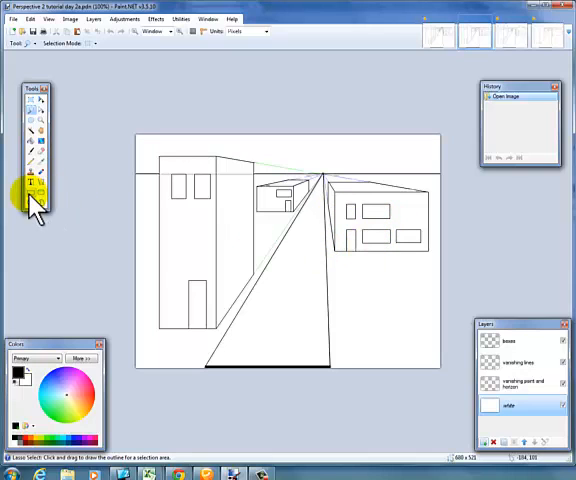
mouse_move(33, 198)
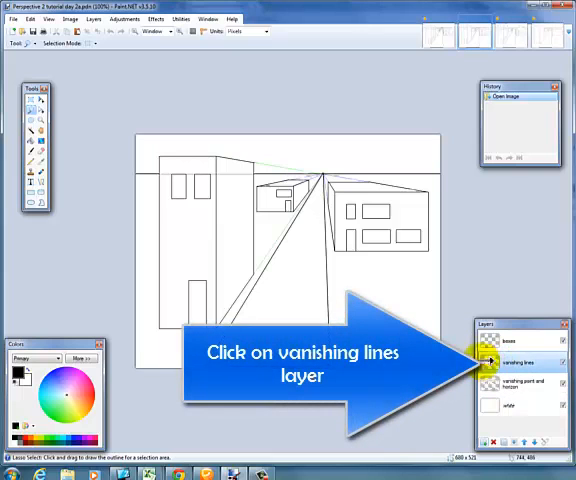
Make the vanishing lines layer active and zoom into the drawing.
left_click(525, 363)
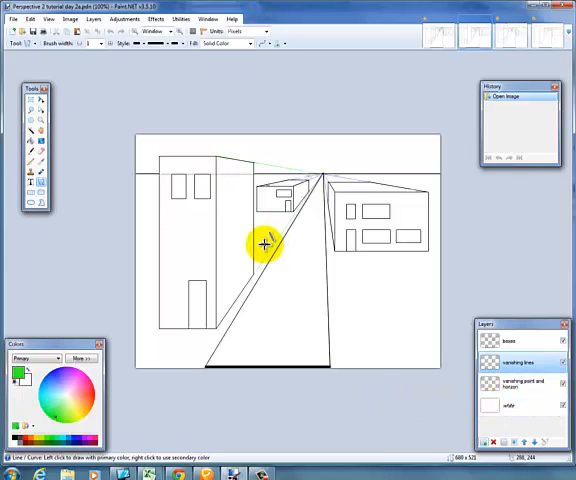
key("ctrl")
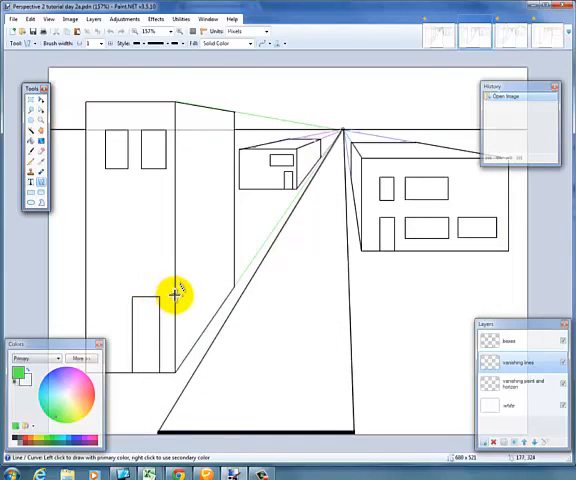
mouse_move(147, 298)
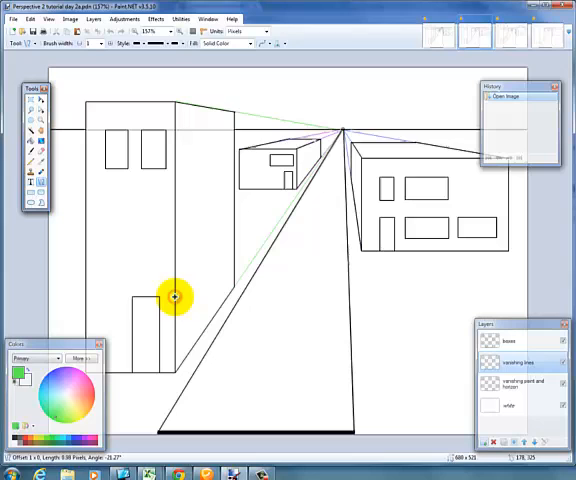
Draw green guide lines from the tall building's front edge to the vanishing point.
left_click_drag(173, 297, 302, 166)
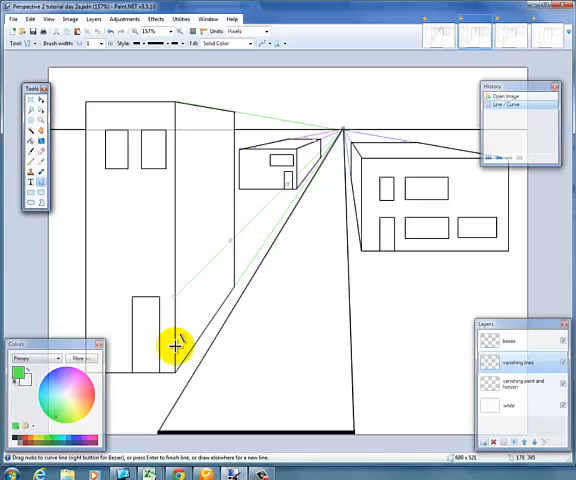
left_click_drag(175, 345, 278, 235)
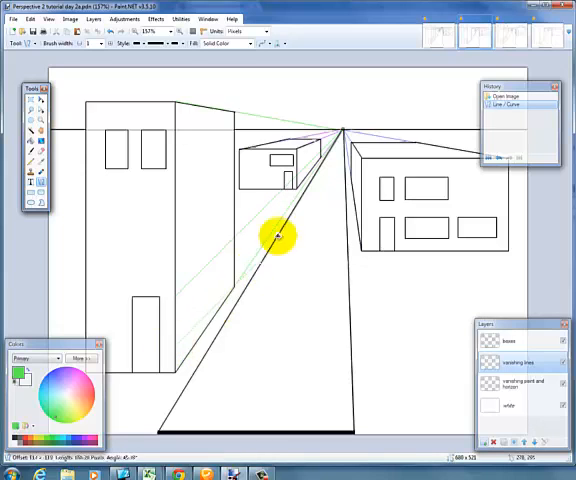
left_click_drag(278, 237, 340, 127)
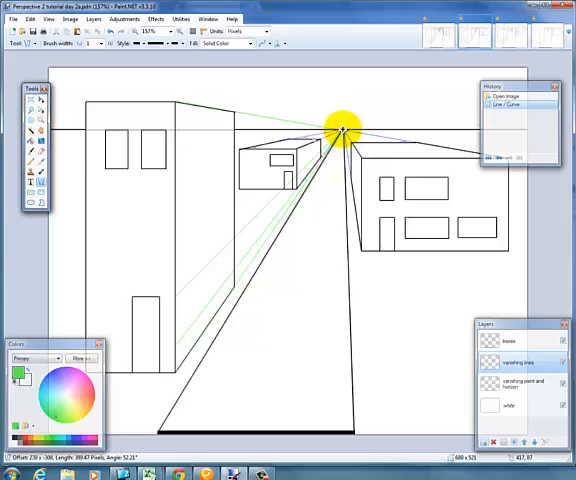
left_click_drag(340, 122, 170, 130)
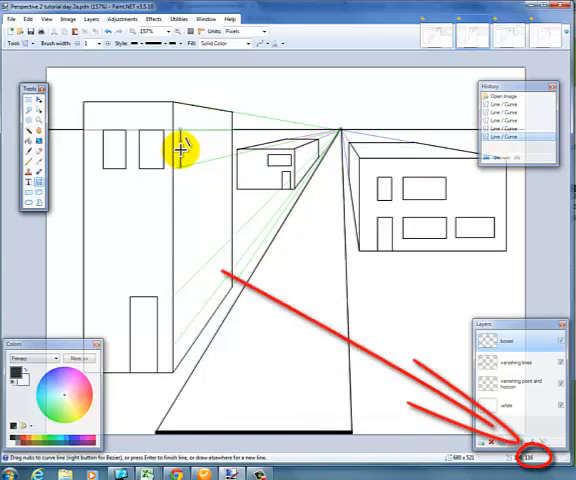
mouse_move(168, 260)
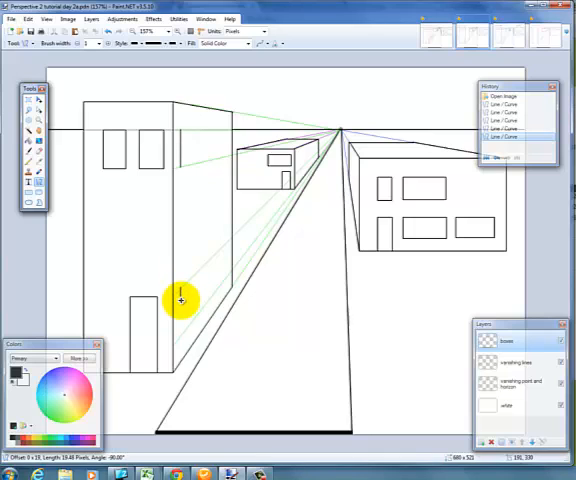
Draw a black vertical edge for the lower window on the tall building's side wall.
left_click_drag(182, 300, 187, 330)
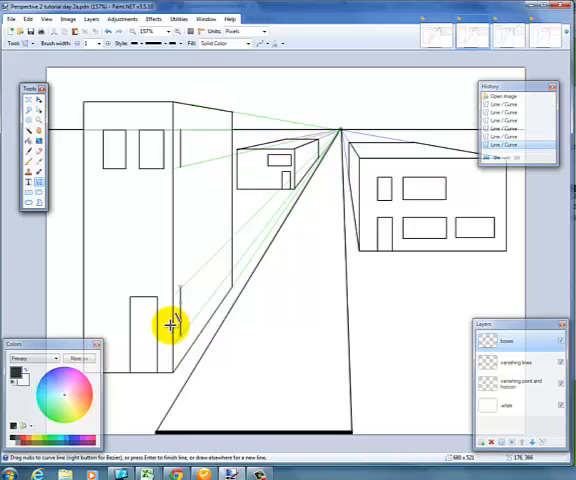
mouse_move(192, 130)
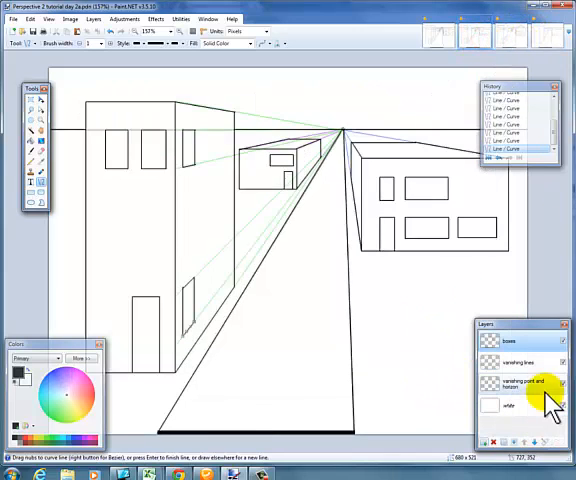
On the vanishing lines layer, draw orange corner-to-corner diagonals and a vertical line through their crossing.
left_click(520, 362)
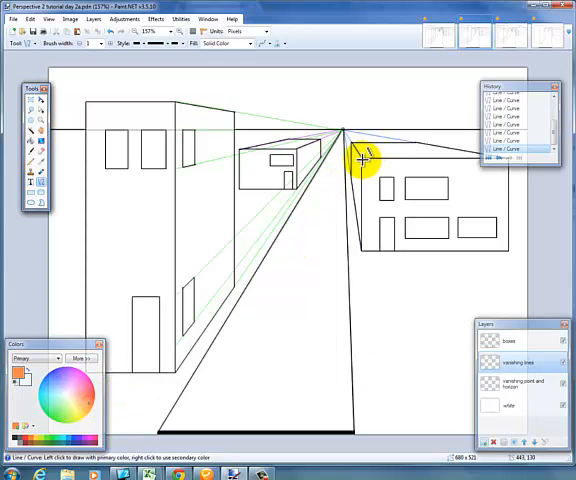
left_click_drag(360, 160, 455, 210)
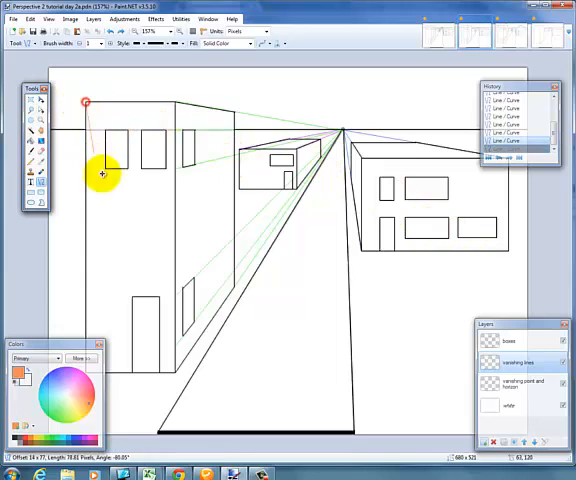
left_click_drag(102, 173, 172, 373)
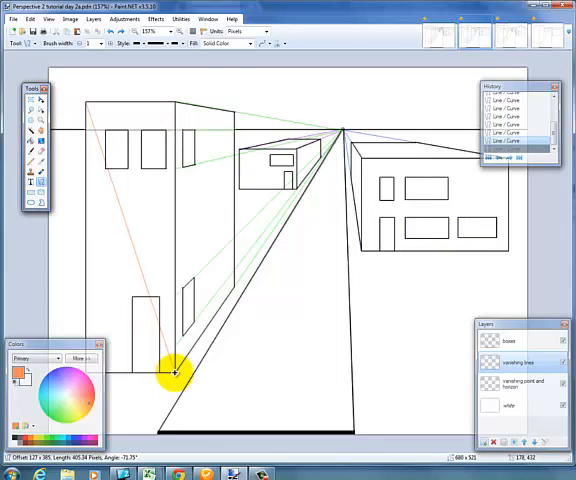
left_click_drag(172, 372, 172, 103)
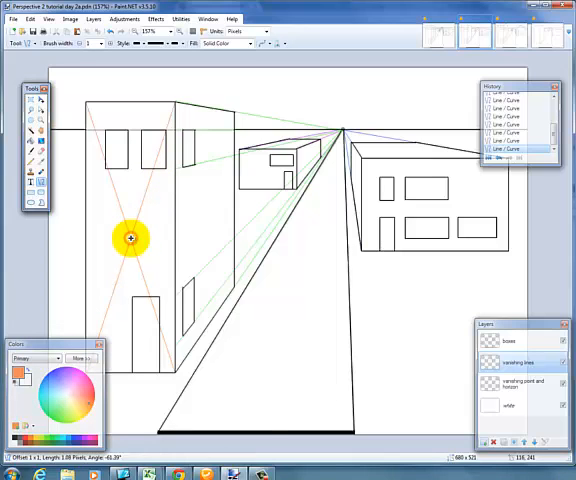
left_click_drag(131, 237, 131, 97)
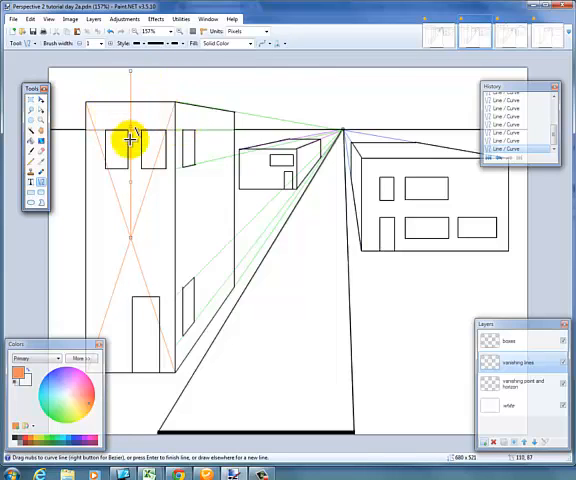
left_click(509, 342)
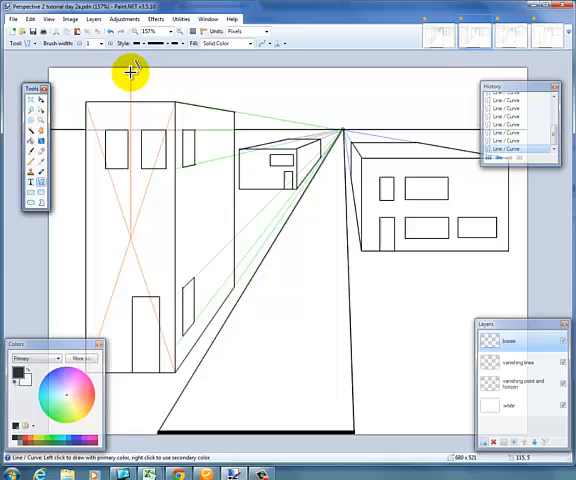
Draw black left and right roof slopes meeting at the centre line, doubled for thickness.
left_click_drag(130, 72, 82, 103)
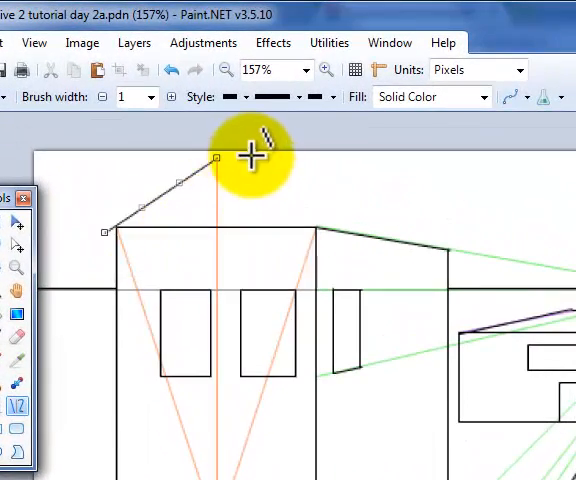
left_click_drag(215, 158, 315, 228)
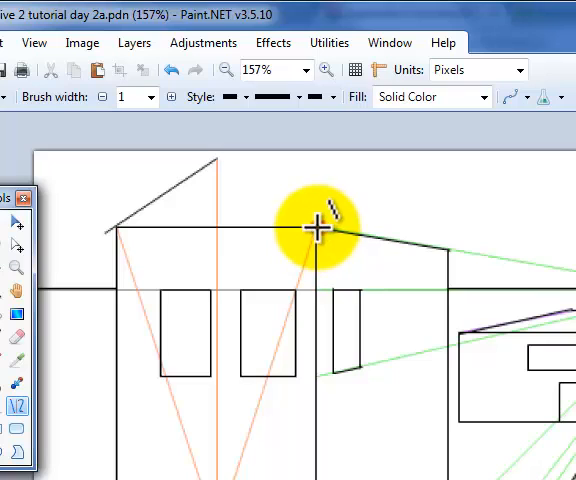
mouse_move(218, 158)
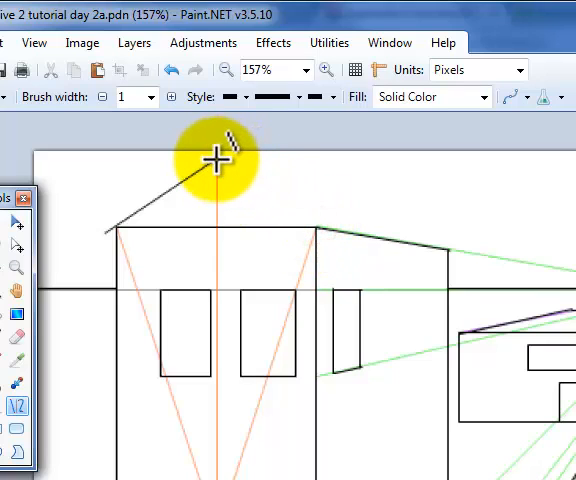
left_click_drag(215, 160, 328, 237)
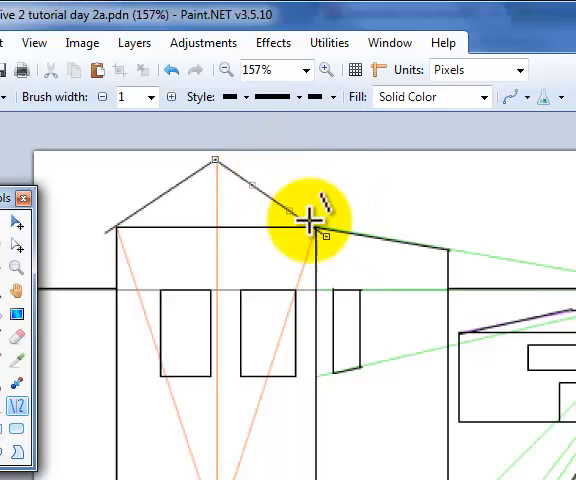
mouse_move(120, 232)
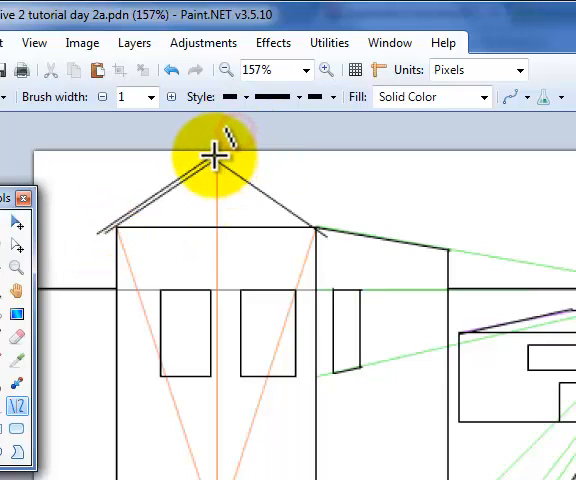
left_click_drag(215, 155, 330, 237)
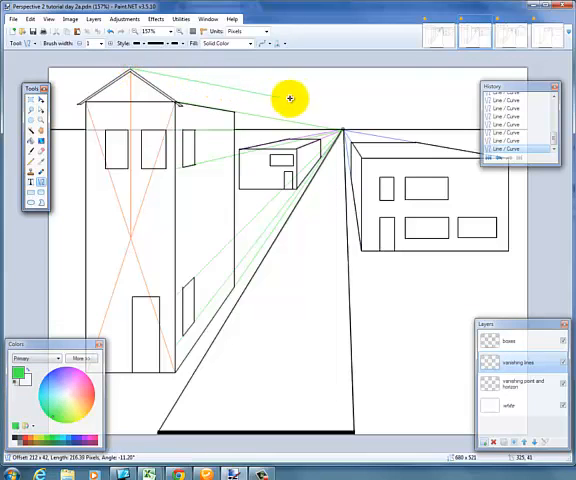
Draw a vanishing line from the roof peak, then the roof edge receding along it.
left_click_drag(290, 98, 340, 127)
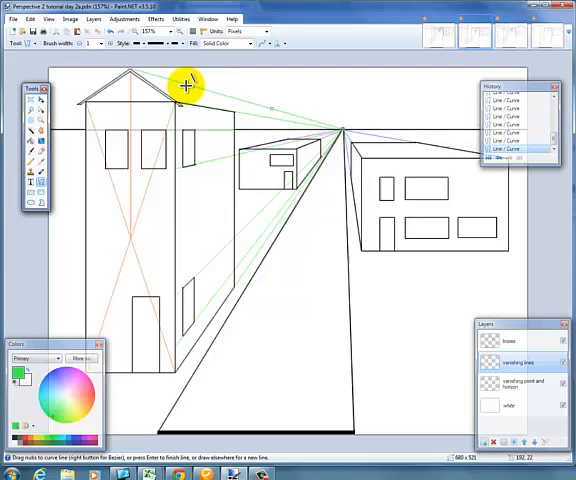
left_click(515, 345)
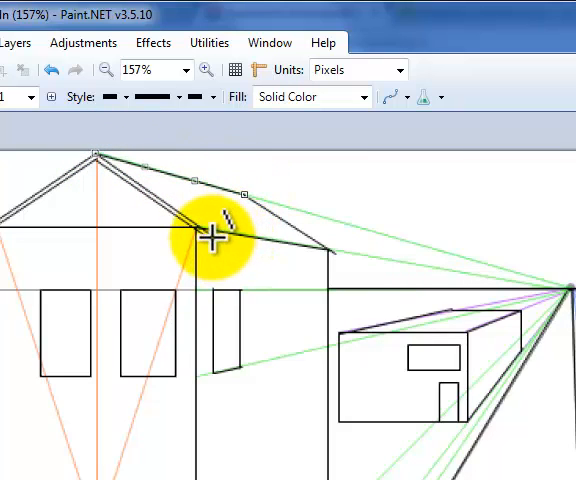
left_click_drag(215, 237, 333, 253)
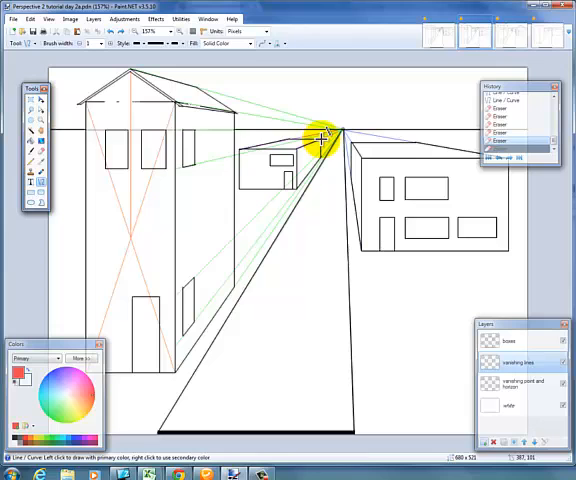
Draw a vanishing line and an edge on the small middle building.
left_click_drag(320, 135, 298, 190)
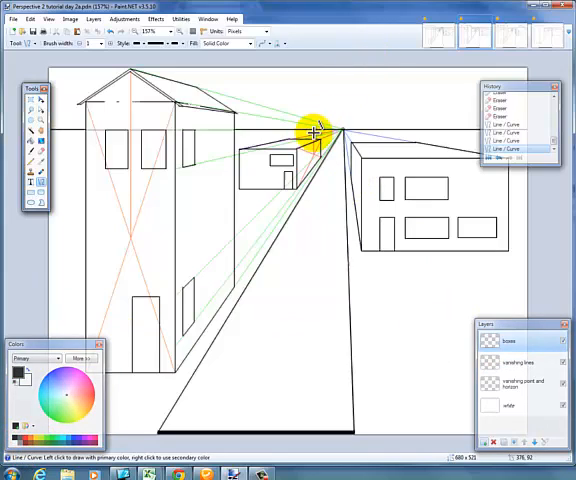
left_click_drag(315, 128, 288, 152)
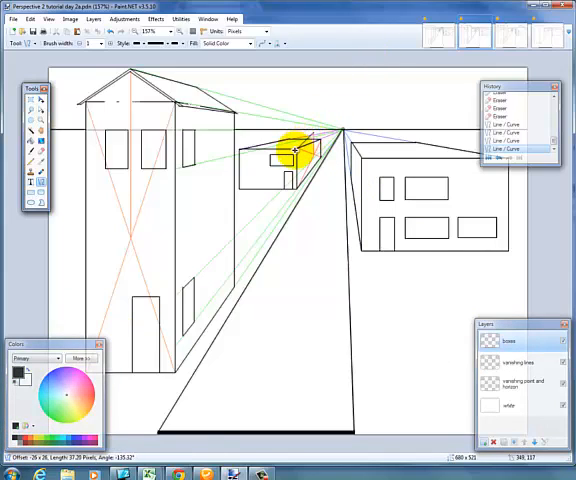